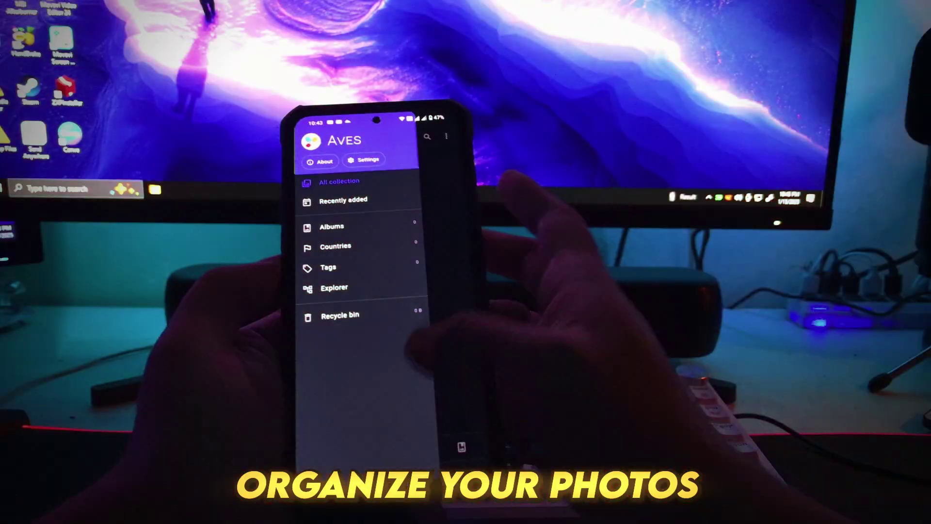
Reveal Aves Gallery's collection list with Albums, Countries, Tags, Explorer and Recycle bin.
left_click(339, 181)
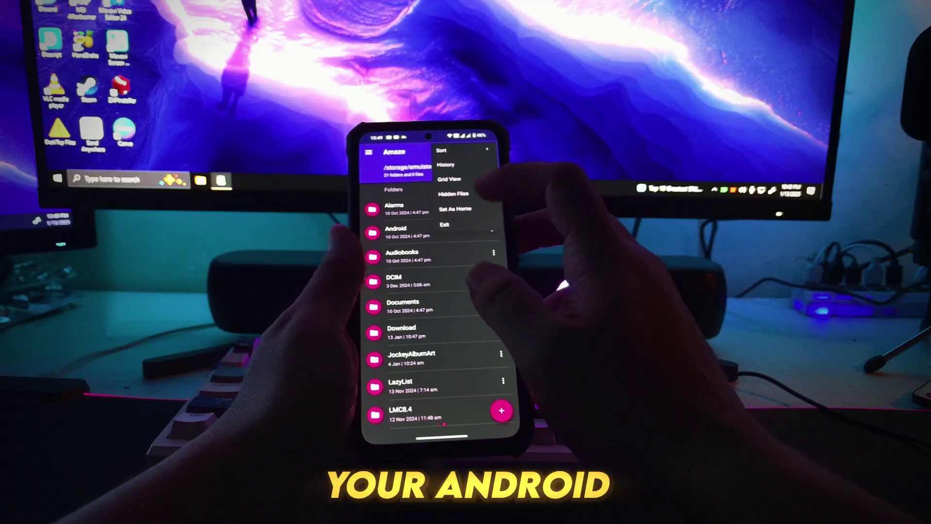
Show Amaze's overflow options: Sort, History, Grid View, Hidden Files, Set As Home, Exit.
left_click(449, 180)
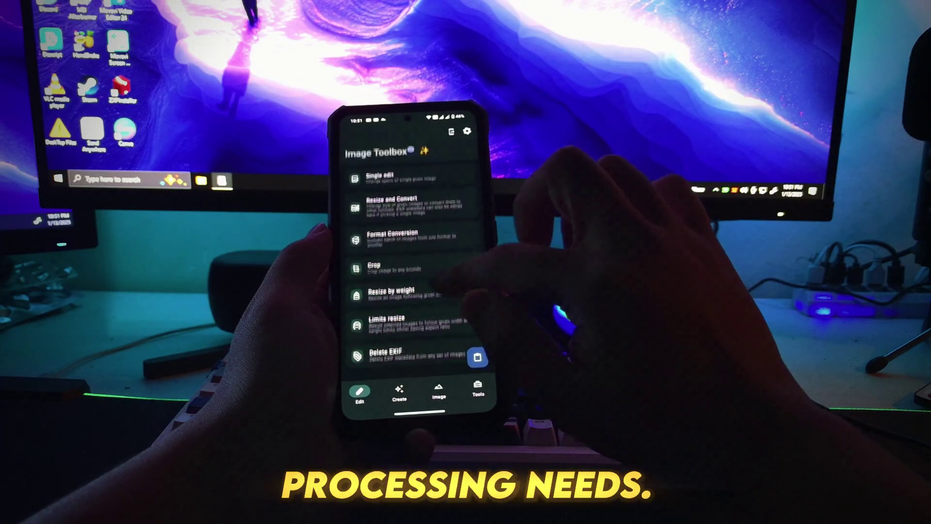
Browse Image Toolbox's Create tools, then its Image utilities like Pick color, OCR and Compare.
left_click(399, 396)
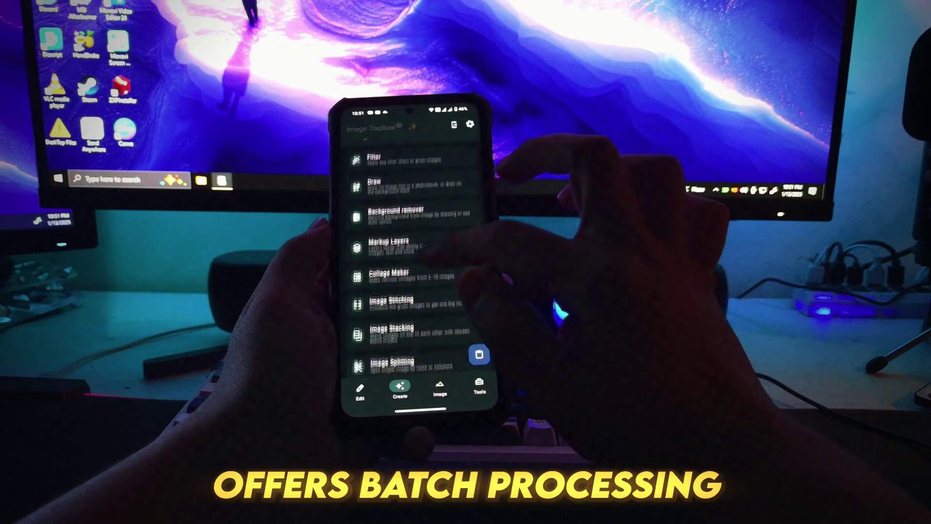
left_click(438, 392)
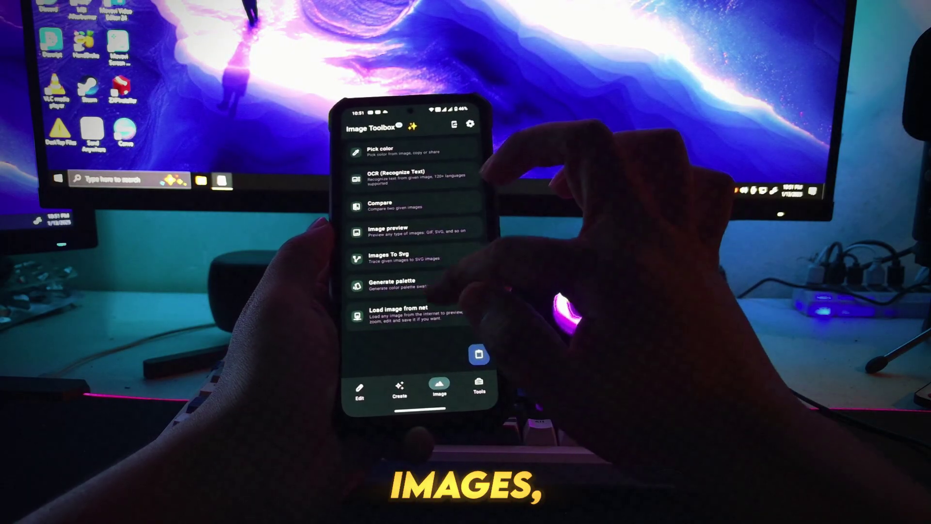